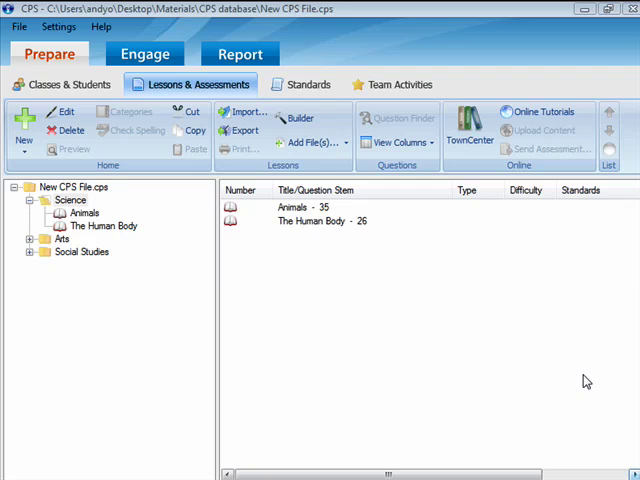
mouse_move(560, 366)
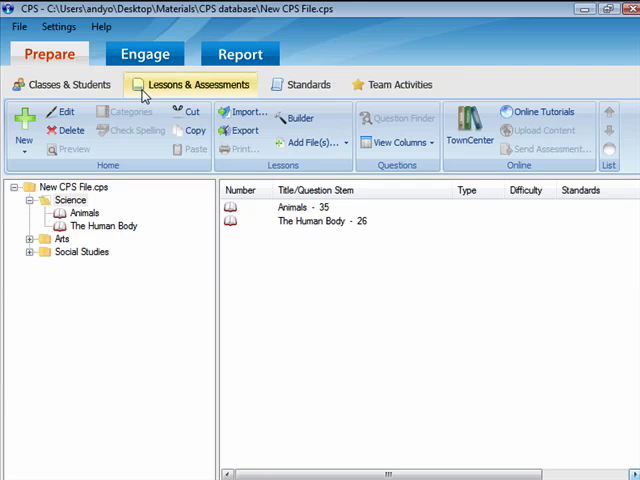
mouse_move(78, 184)
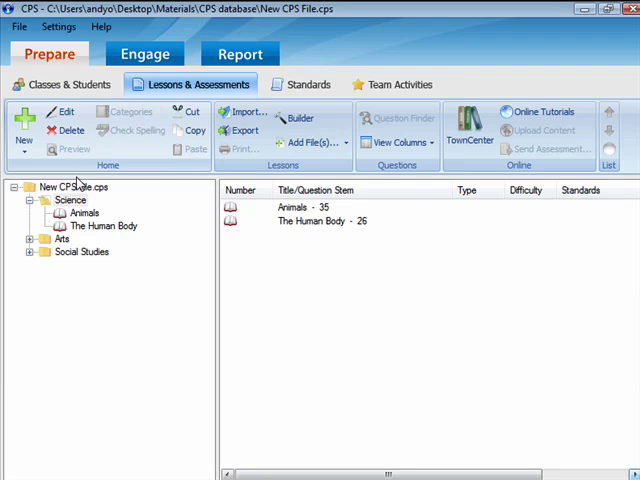
Select the Science folder in the Lessons & Assessments tree.
click(71, 199)
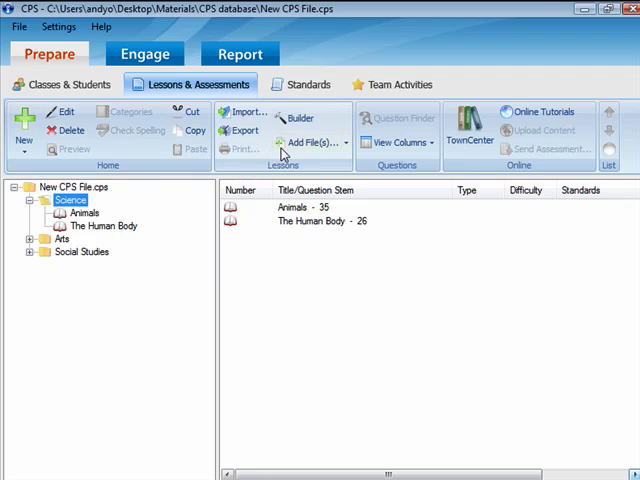
Add MAC3 Chapter 03A.ppt from Documents > Online Presentations to the Science folder.
click(300, 142)
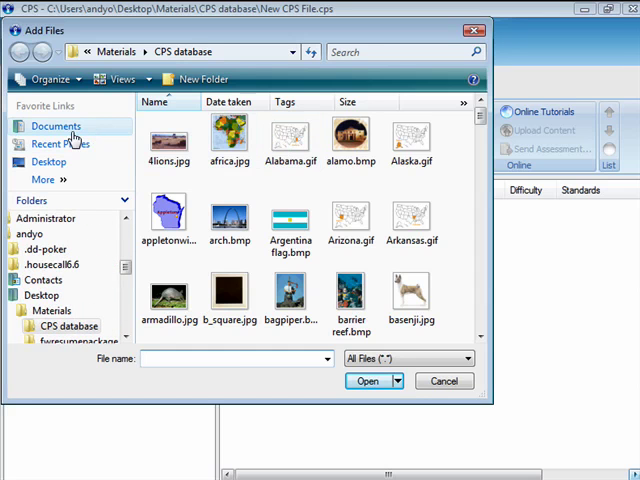
click(56, 125)
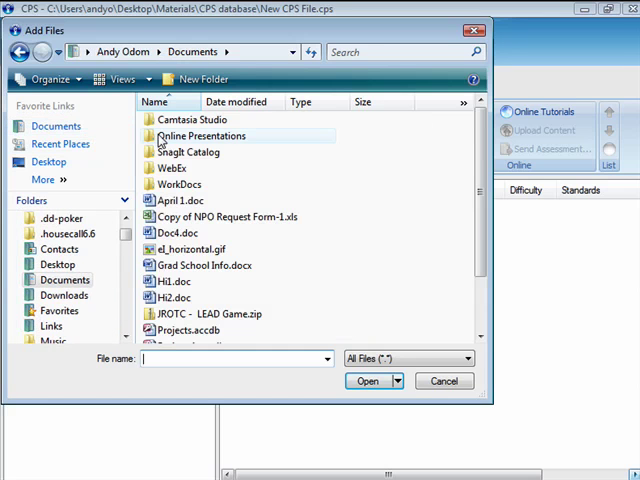
double_click(200, 135)
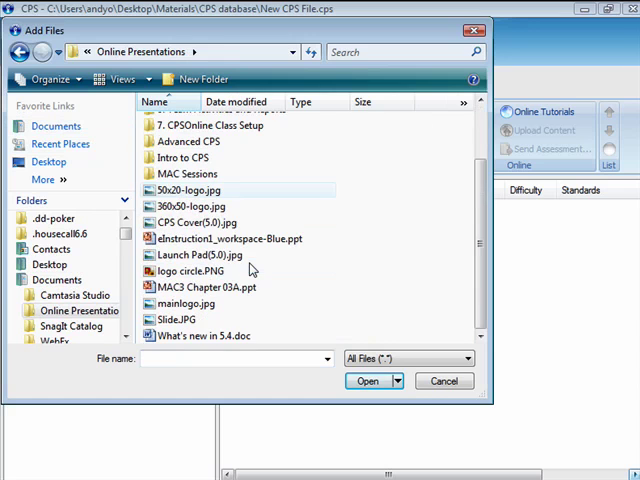
click(224, 287)
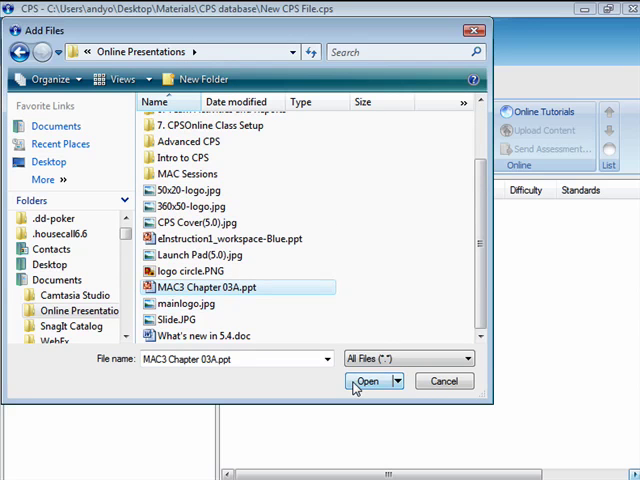
click(368, 381)
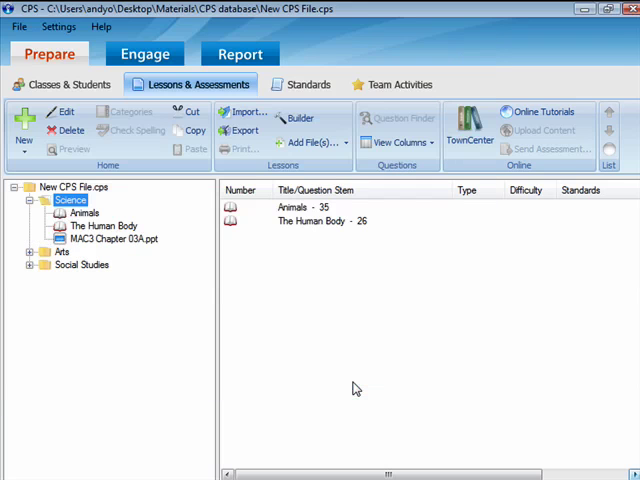
mouse_move(145, 250)
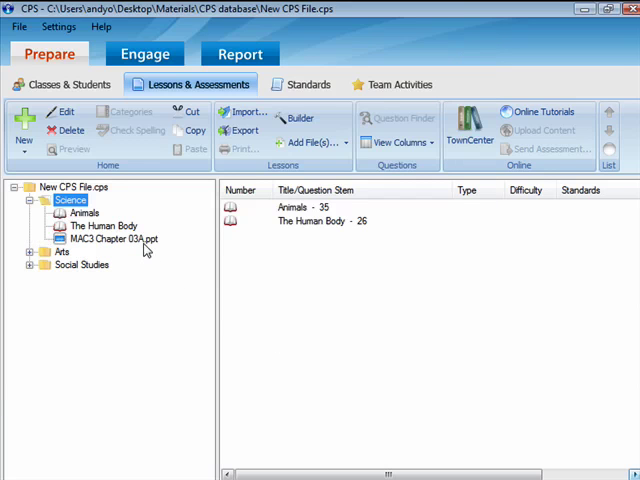
Open MAC3 Chapter 03A.ppt under Science in the folder tree.
click(115, 239)
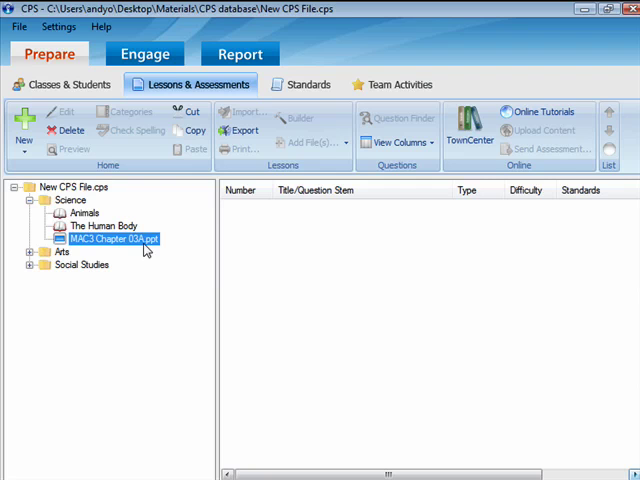
On Engage, tick MAC3 Chapter 03A.ppt and set the session type to Classwork.
click(145, 54)
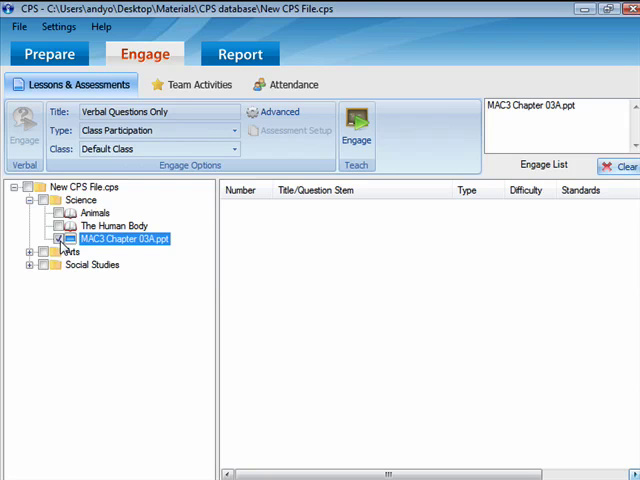
click(156, 111)
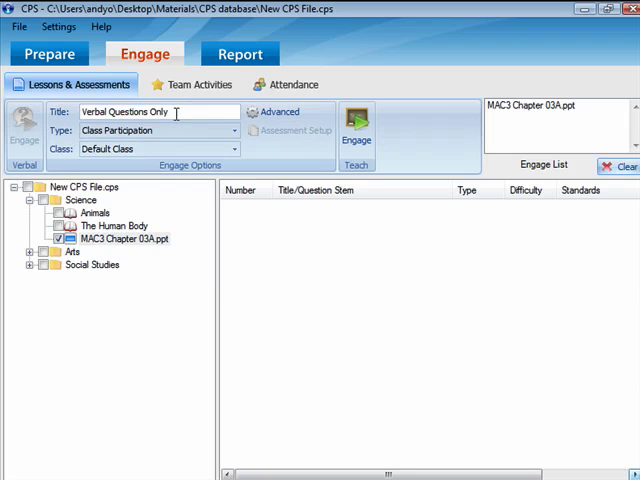
triple_click(150, 111)
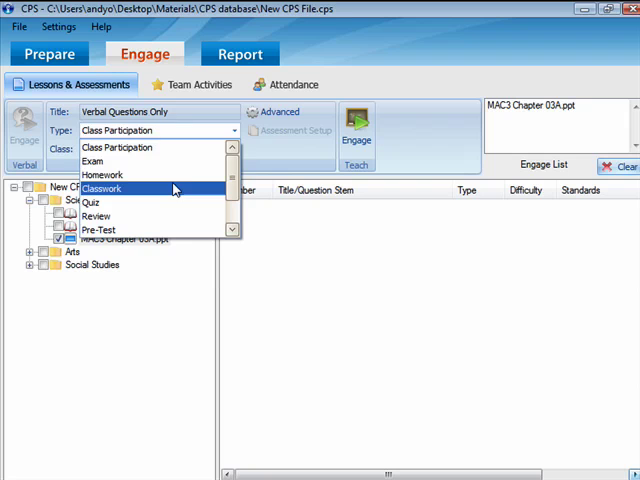
click(102, 188)
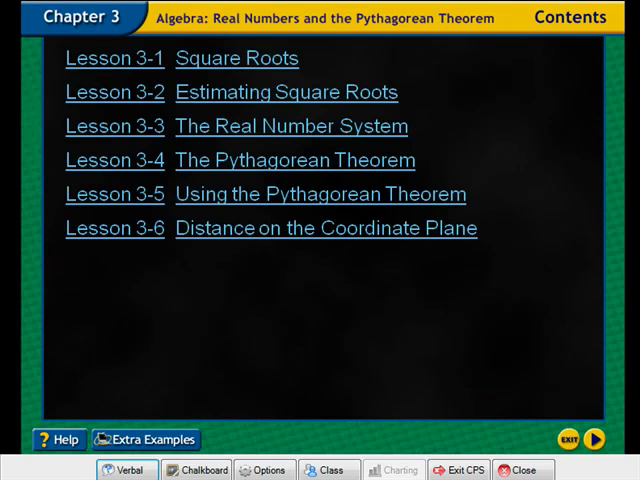
mouse_move(595, 438)
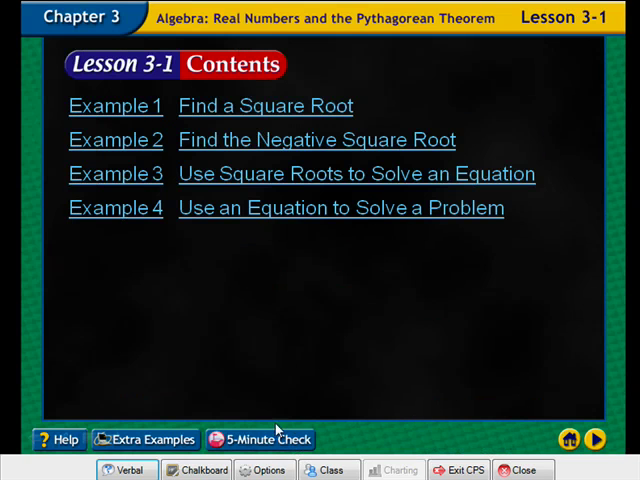
Go to Lesson 3-1 on the Chapter 3 contents slide.
click(261, 439)
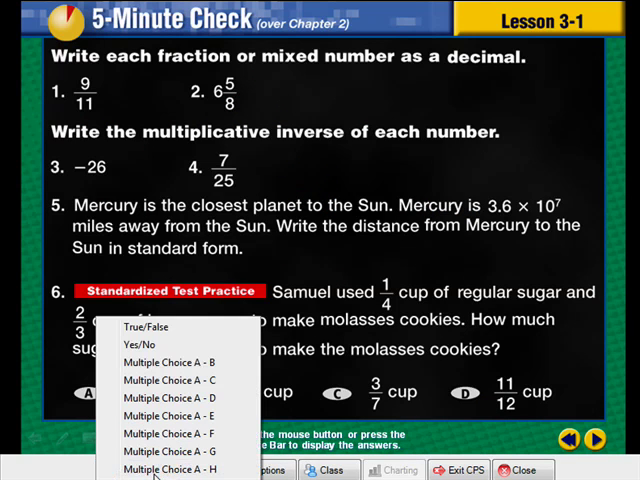
mouse_move(112, 399)
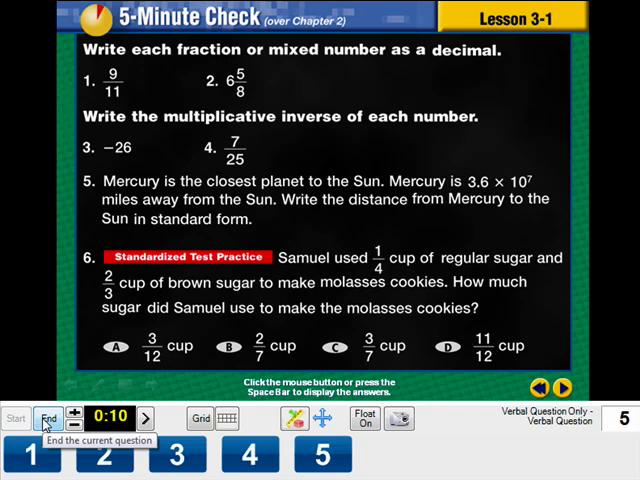
End the question and chart responses with Show Correct on and D as the answer.
click(42, 418)
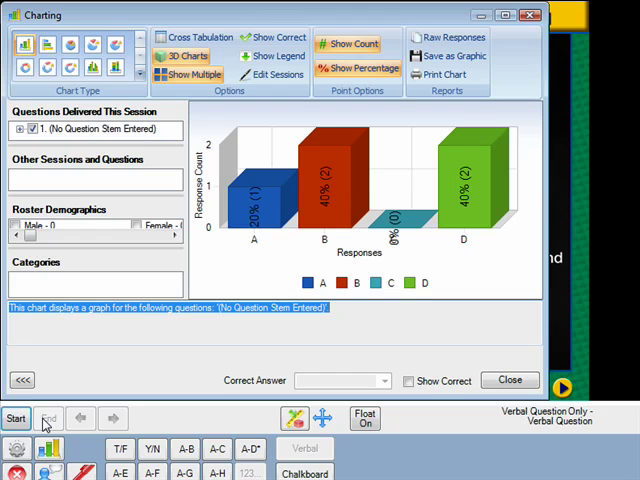
click(409, 381)
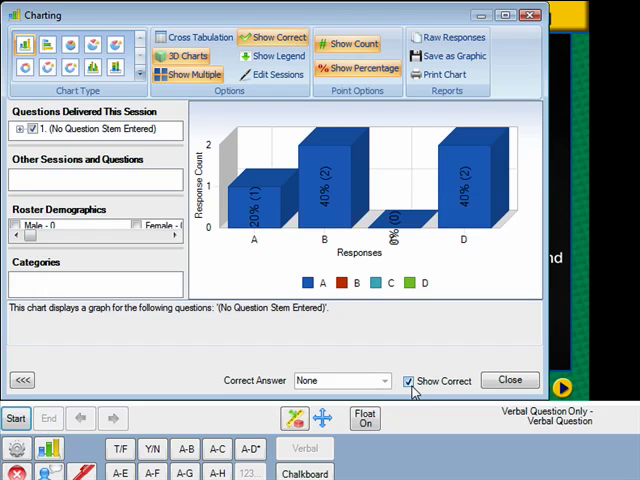
click(384, 380)
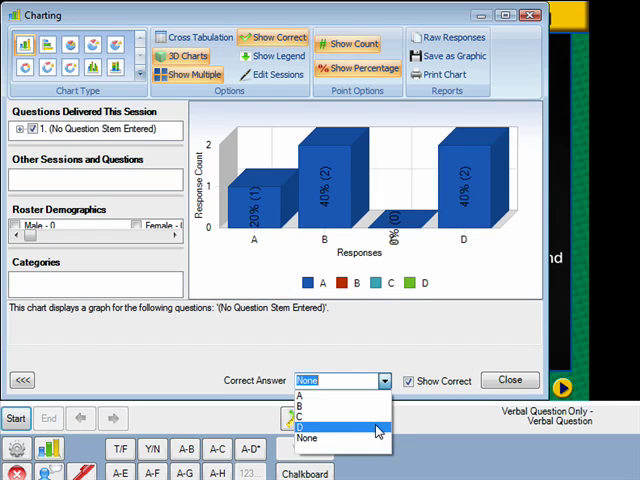
click(308, 425)
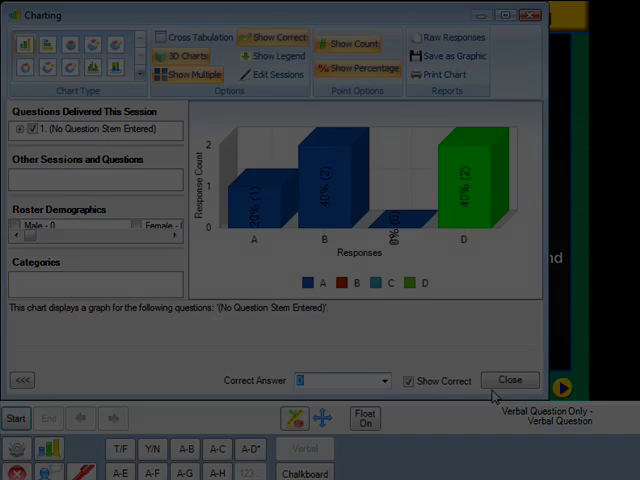
Close the response chart and confirm ending the session.
click(510, 380)
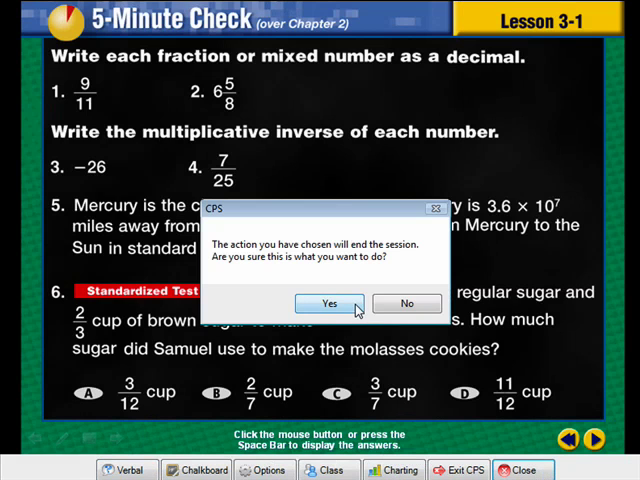
click(330, 303)
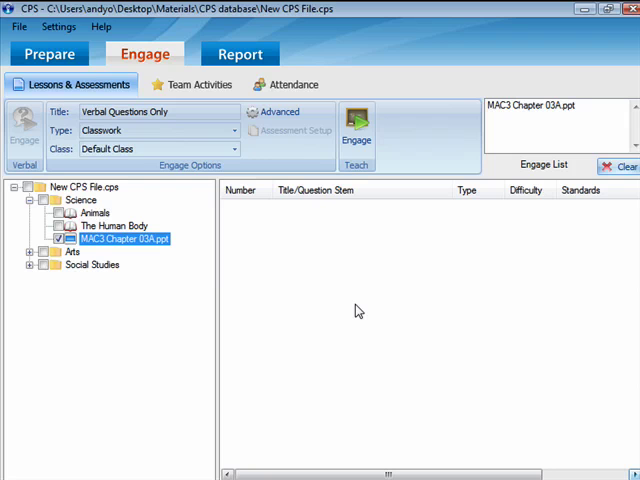